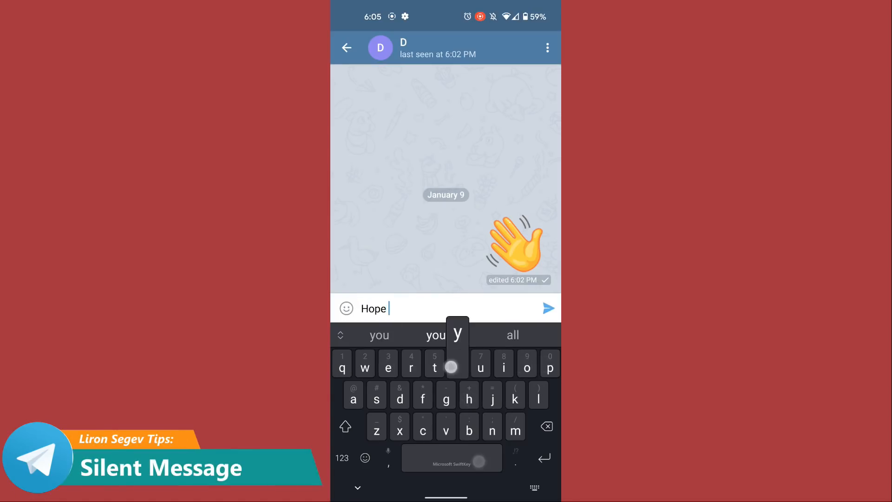
Send "Hope you aren't sleeping 😴" to D silently via the Send without sound option
type("you aren't sleeping")
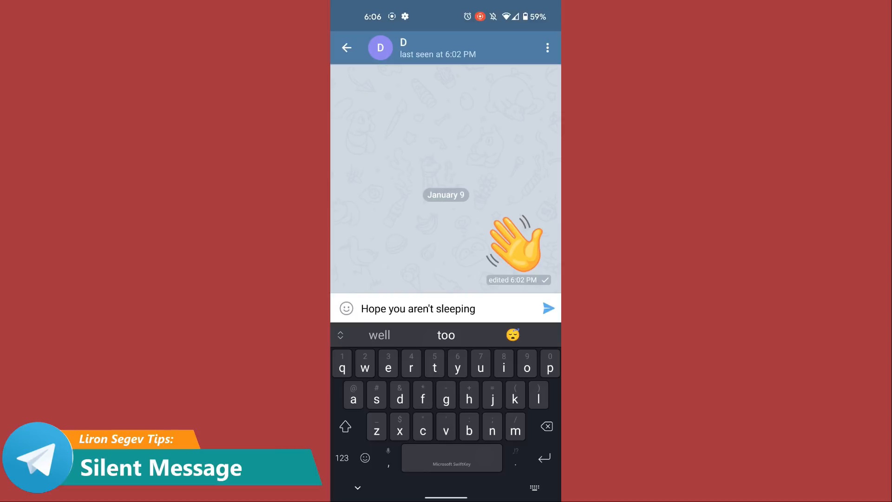
left_click(511, 334)
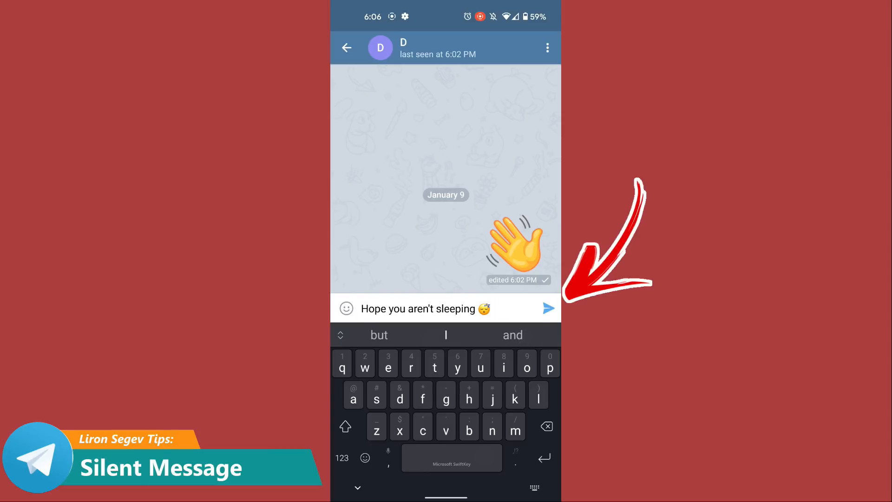
left_click(547, 308)
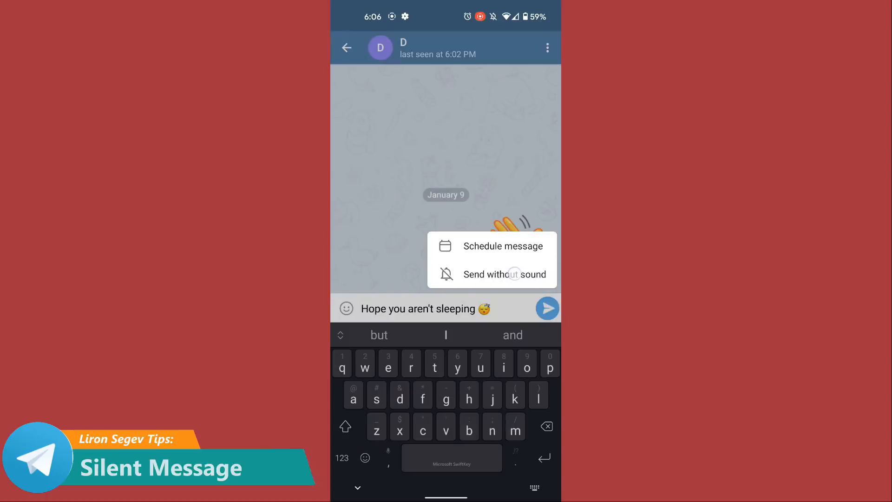
left_click(504, 274)
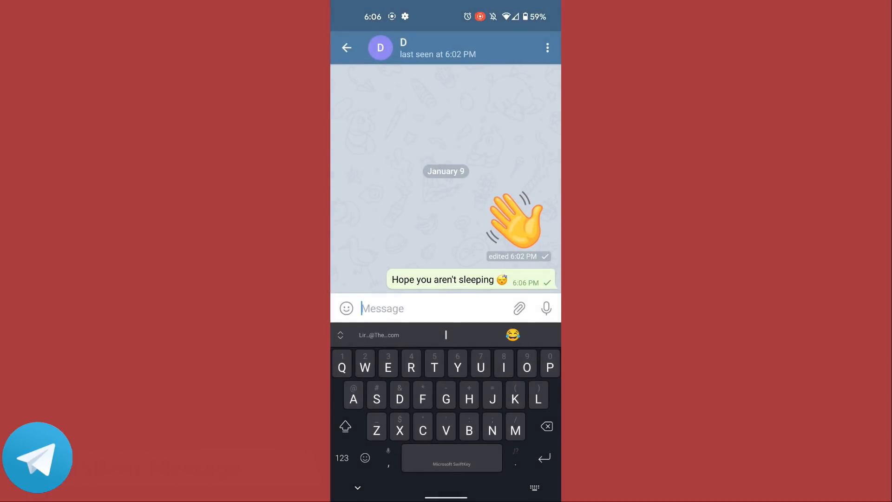
Schedule the "Good morning" message for later delivery instead of sending it now
type("Goodm")
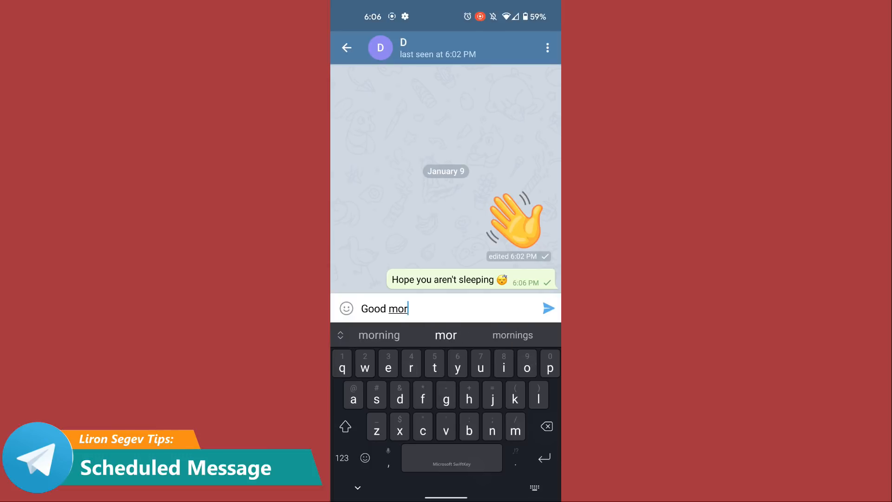
left_click(379, 334)
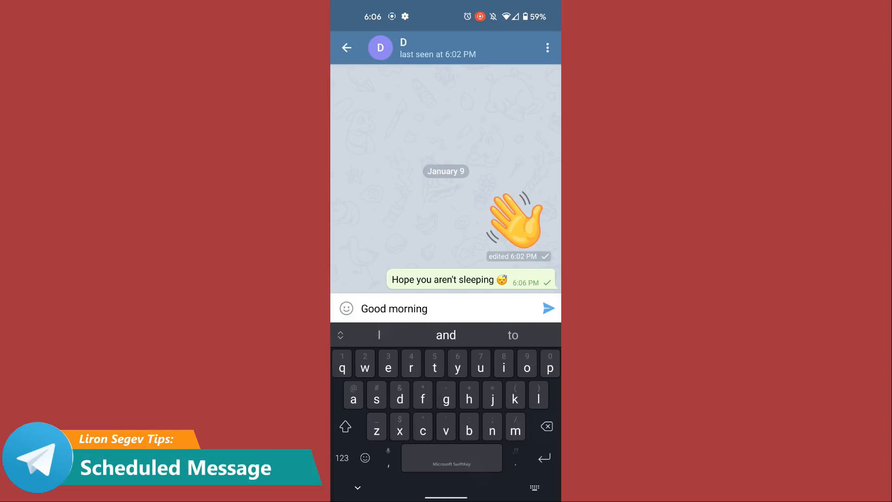
left_click(547, 308)
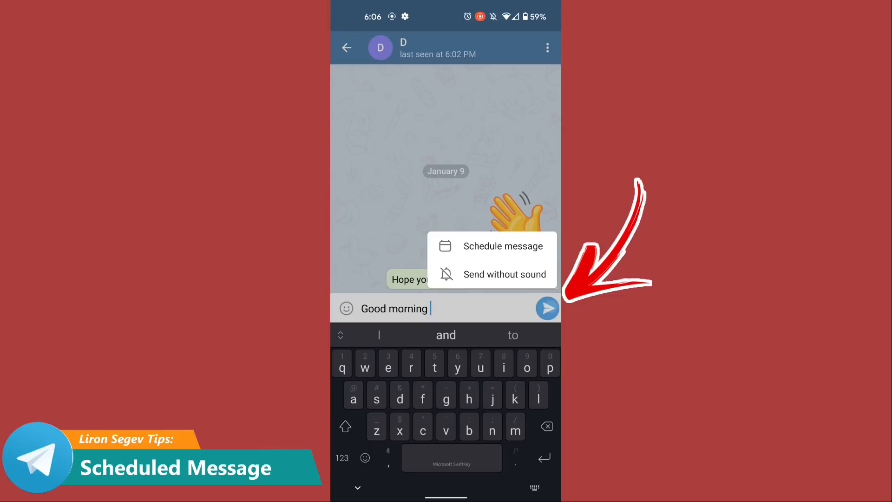
left_click(504, 246)
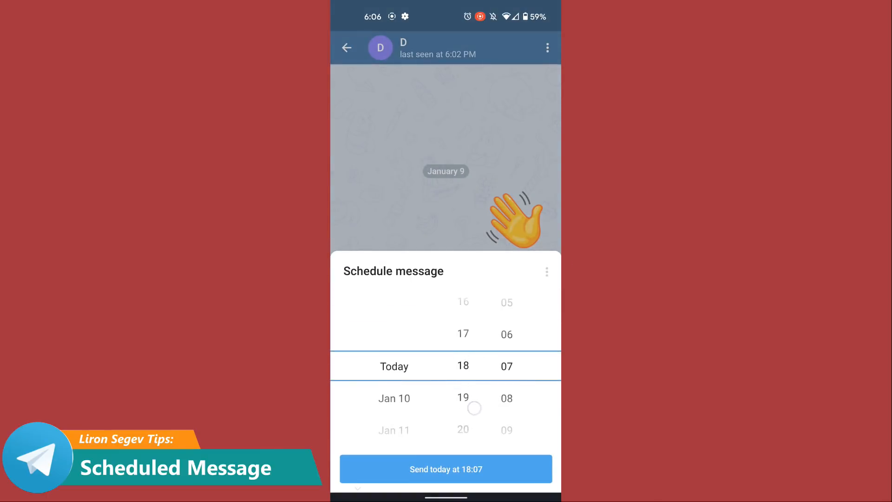
left_click(445, 469)
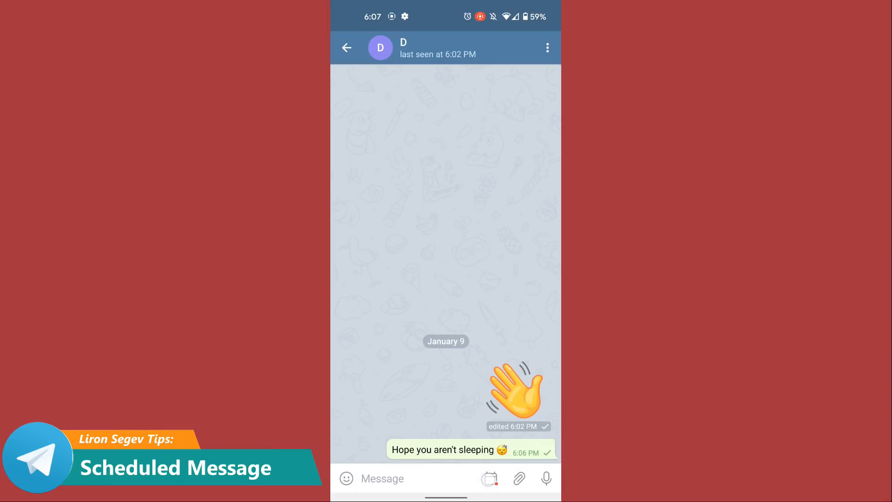
Review the chat's scheduled messages, select the Good morning one and delete it
left_click(487, 478)
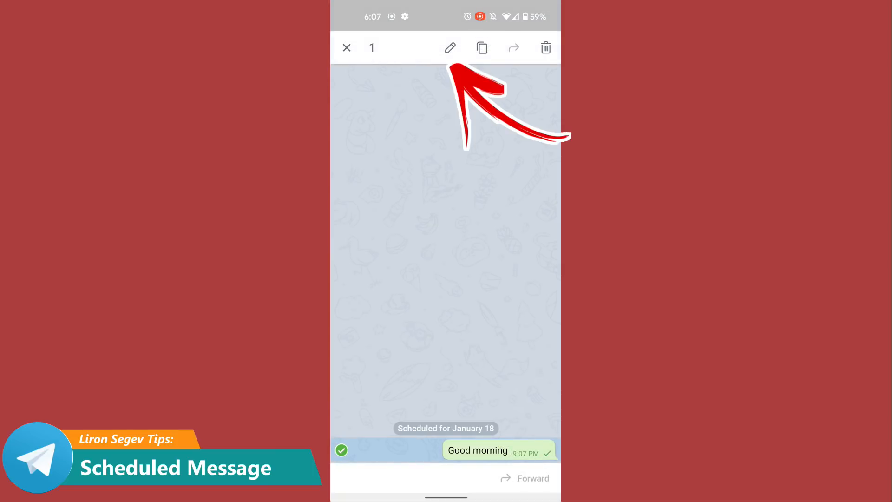
left_click(449, 48)
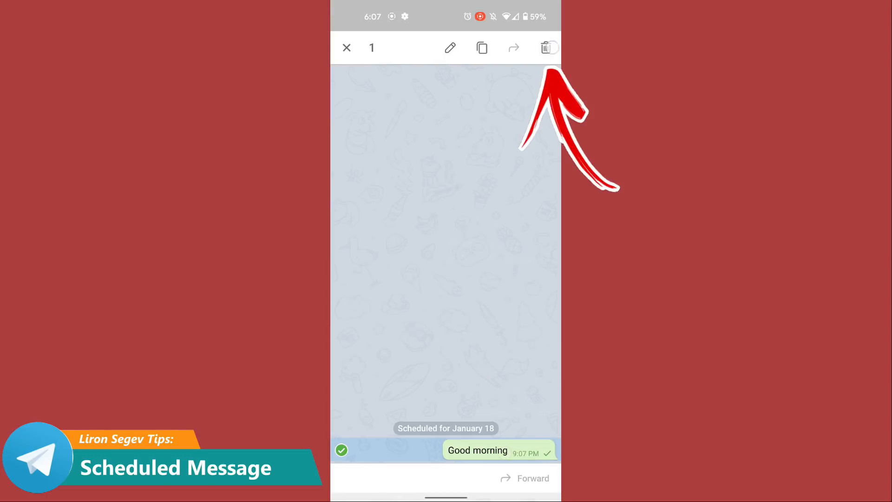
left_click(545, 48)
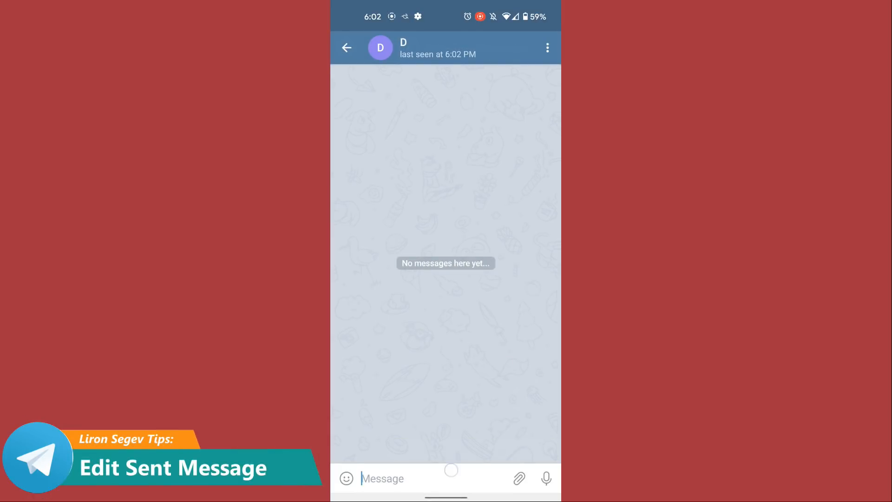
Send the message "Hi" in D's empty chat
type("Hi")
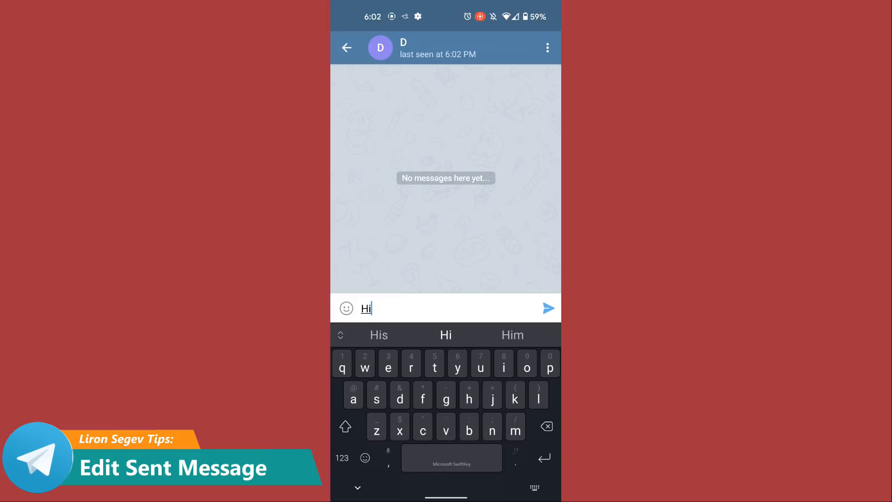
left_click(547, 307)
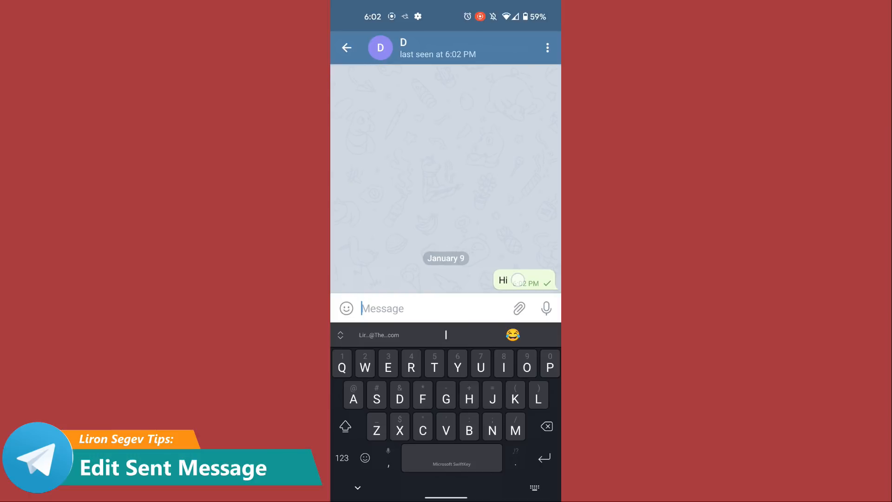
Edit the sent "Hi" into a waving hand emoji 👋 and save it
left_click(502, 279)
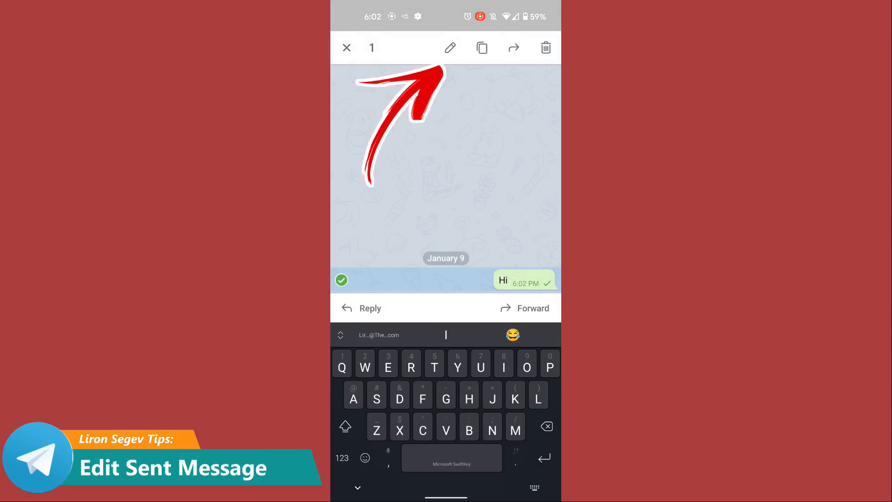
left_click(450, 48)
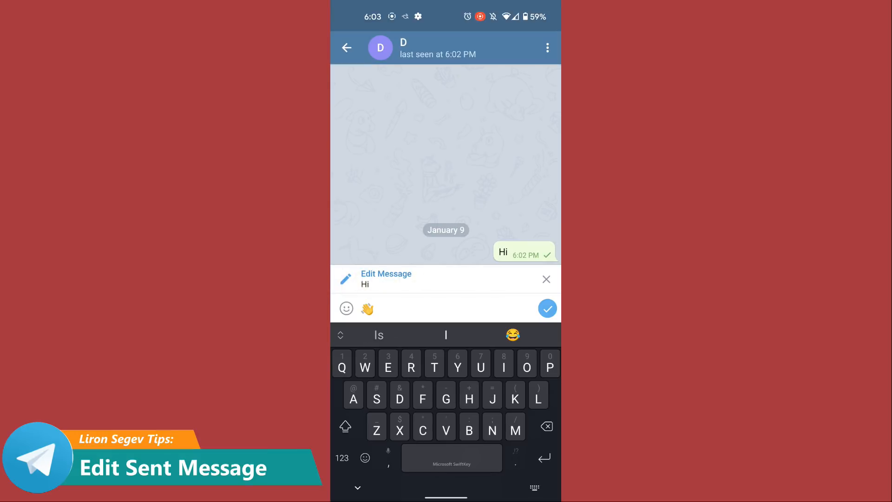
left_click(547, 308)
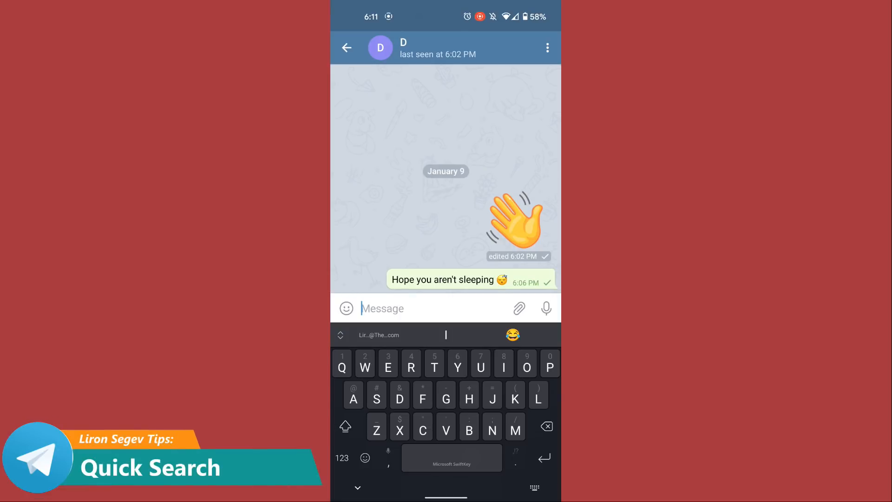
type("@gi")
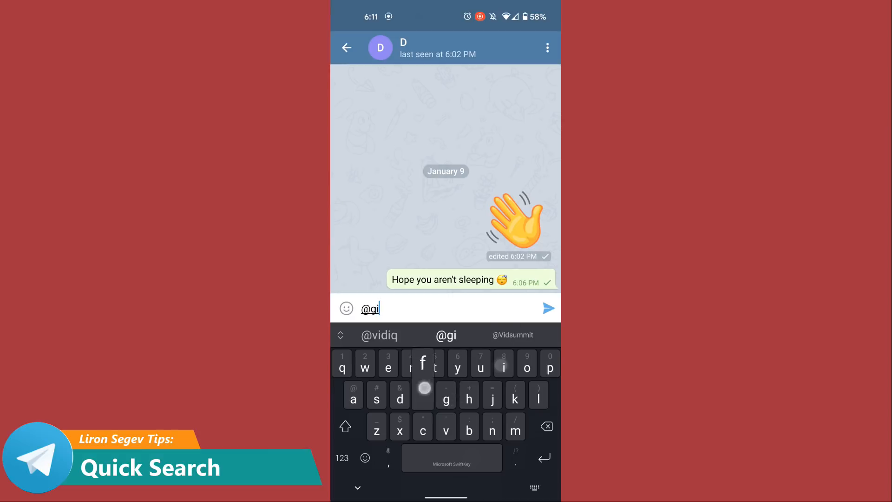
type("f")
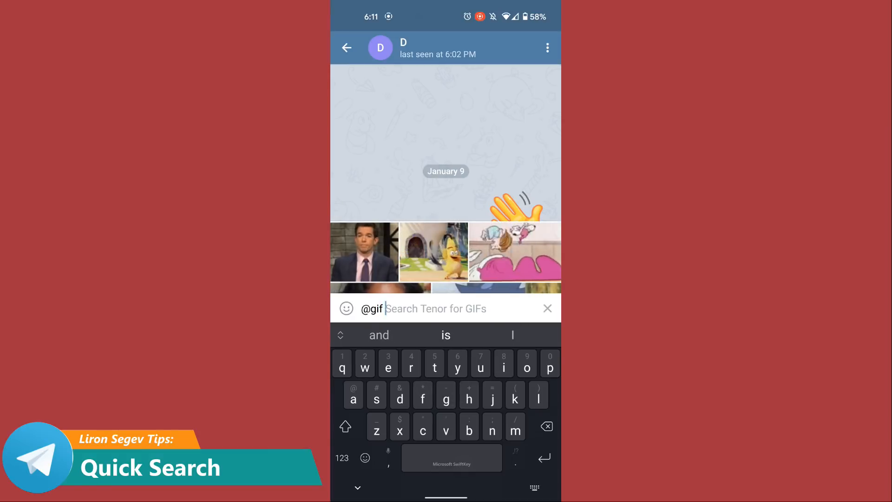
type("lol")
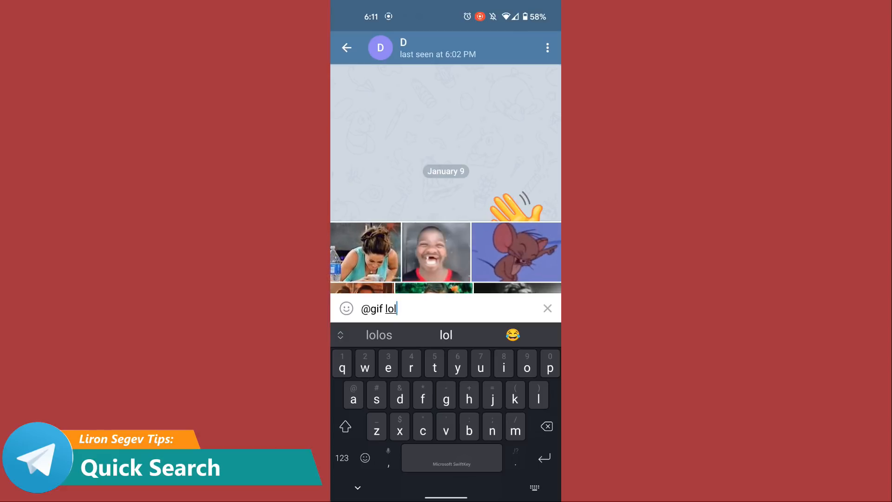
left_click(365, 252)
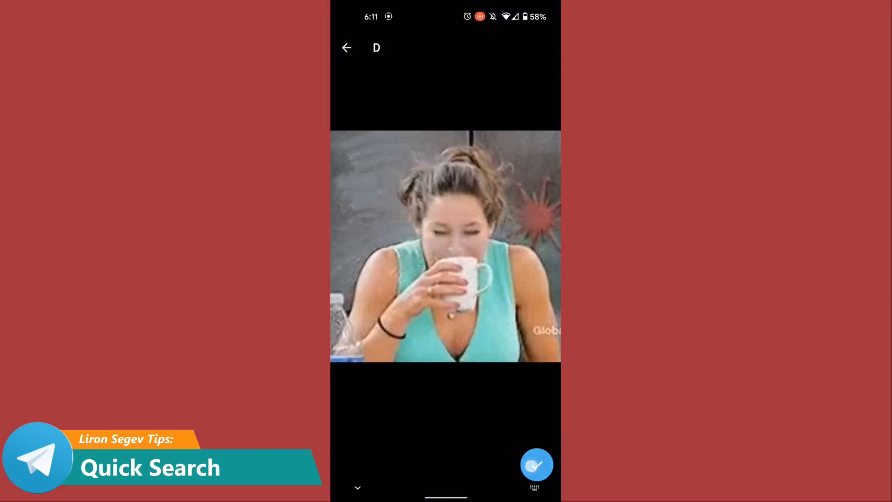
left_click(535, 464)
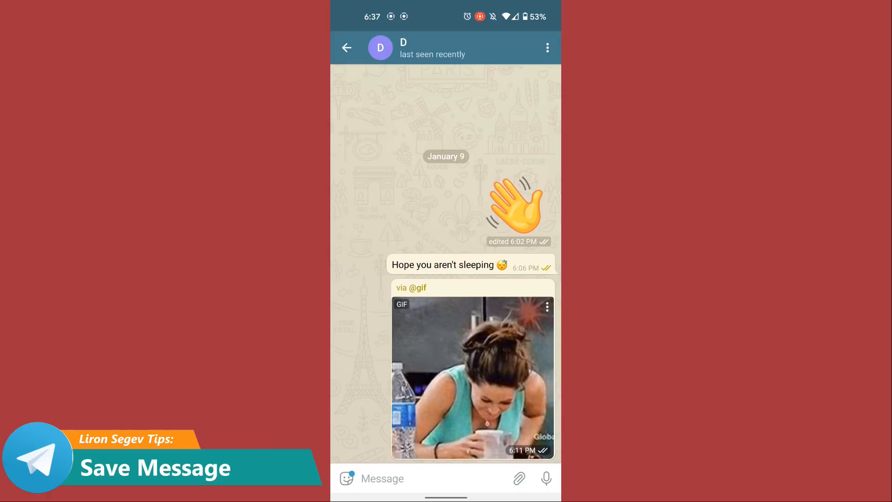
Reach Saved Messages from the main navigation drawer
left_click(347, 47)
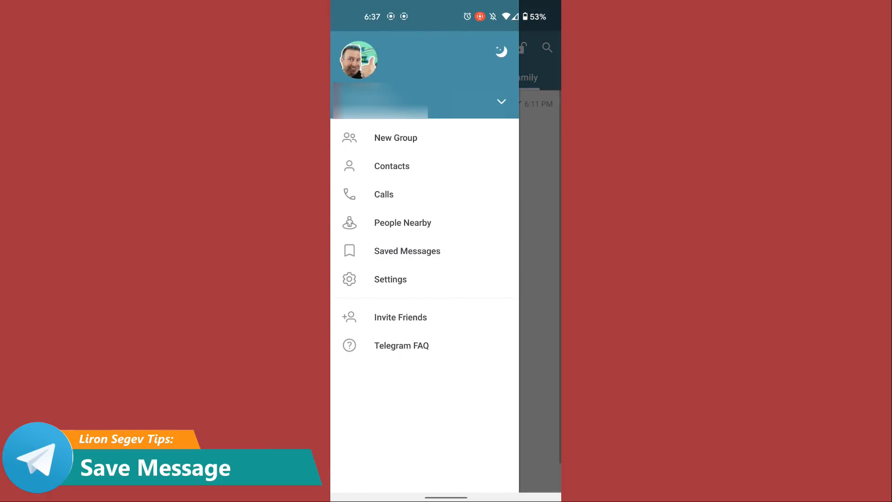
left_click(407, 251)
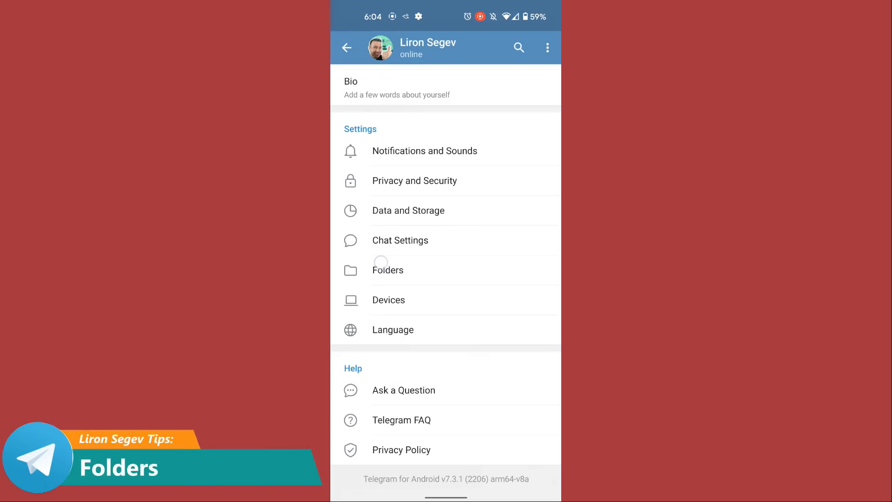
Create a new chat folder named Family in the Folders settings
left_click(388, 269)
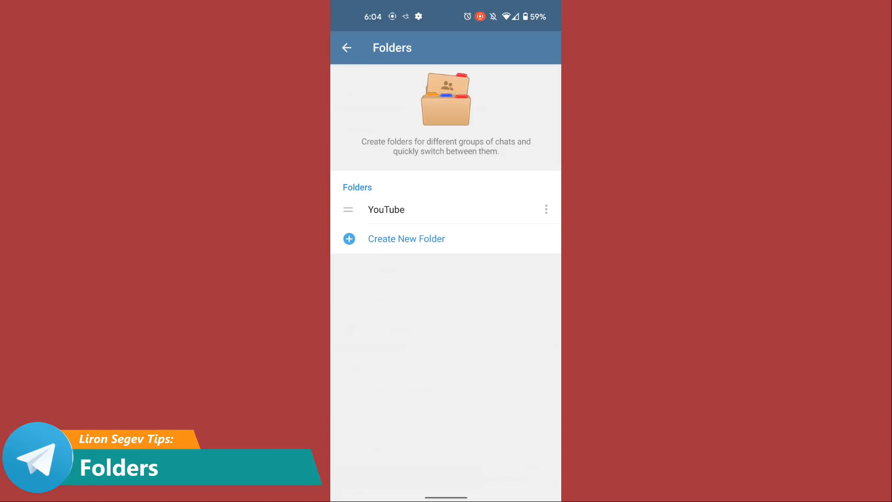
left_click(406, 239)
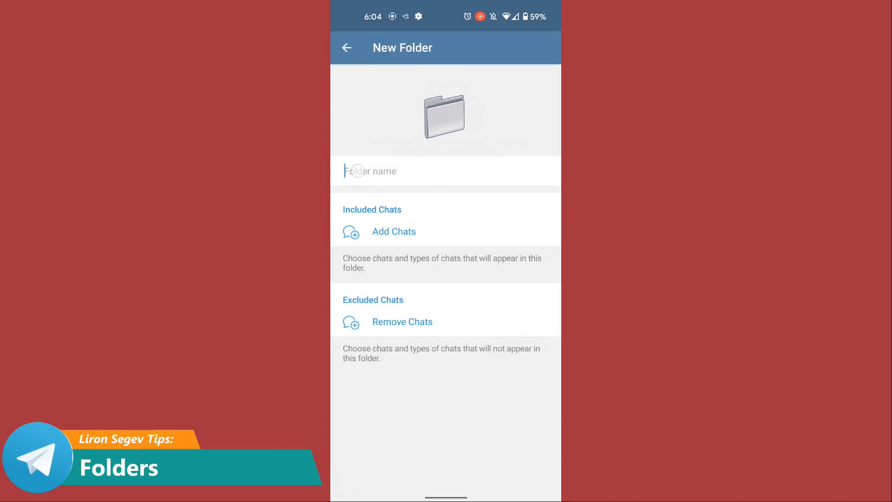
type("Fami")
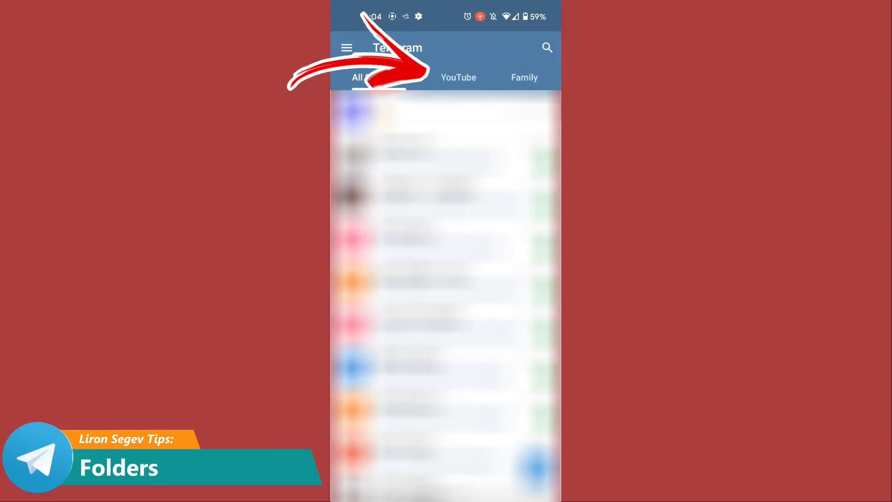
Switch between the YouTube and Family folder tabs on the chat list
left_click(458, 78)
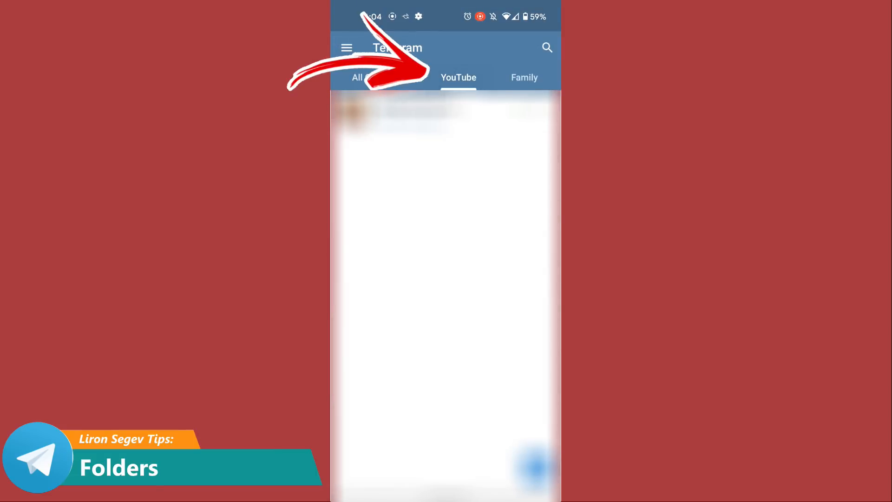
left_click(523, 77)
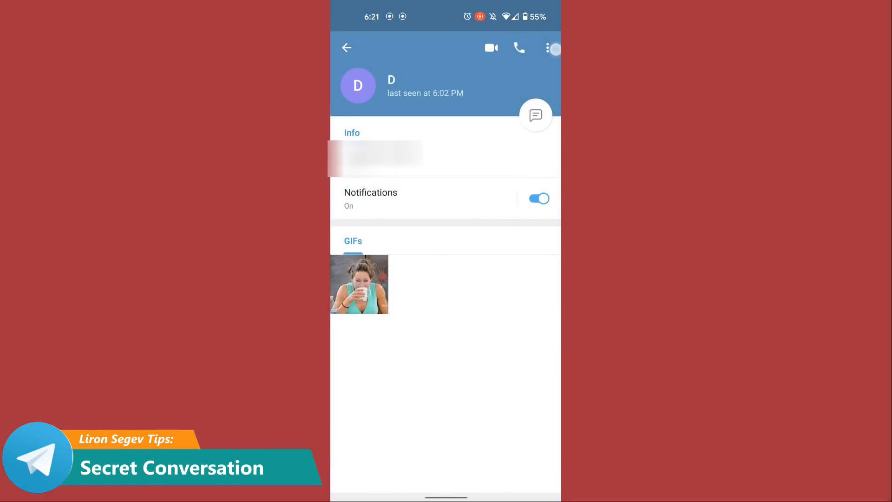
Start a secret chat with D from the contact profile's more-options menu and confirm
left_click(550, 47)
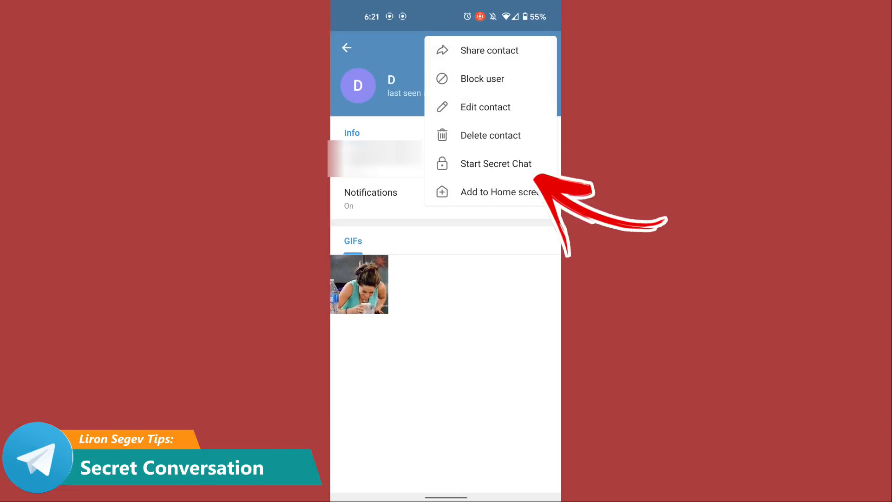
left_click(496, 163)
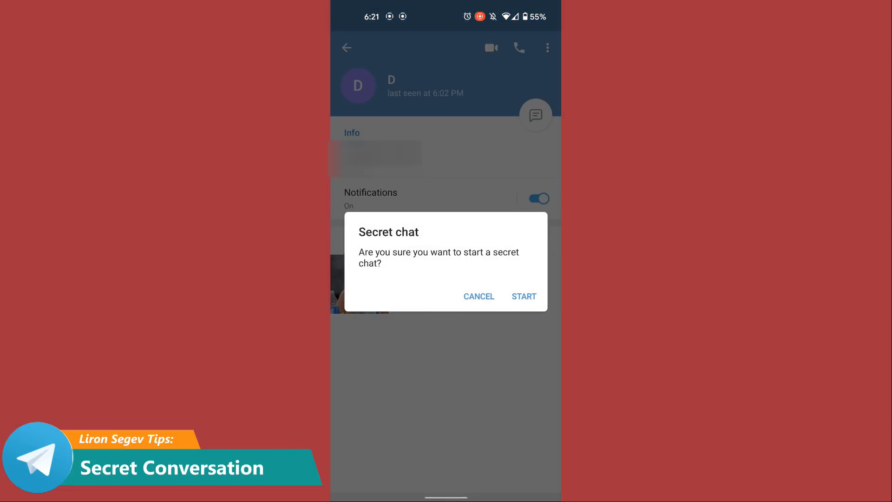
left_click(523, 296)
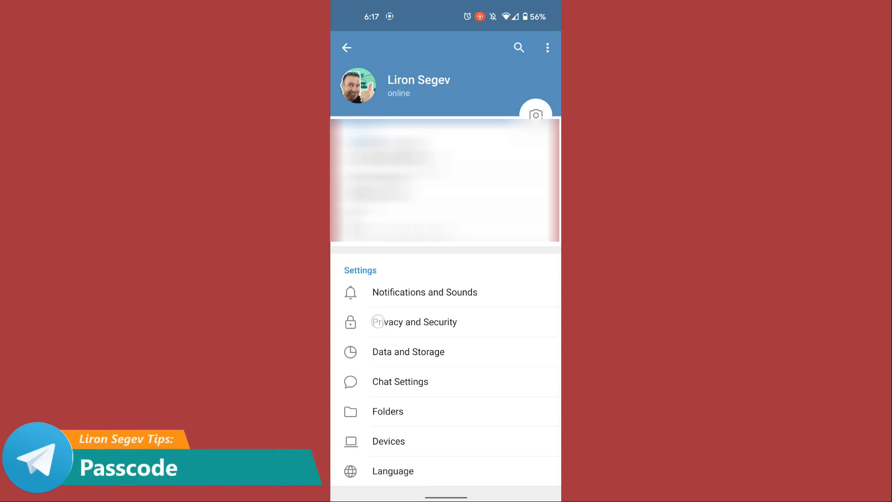
Turn on Passcode Lock under Privacy and Security settings
left_click(414, 322)
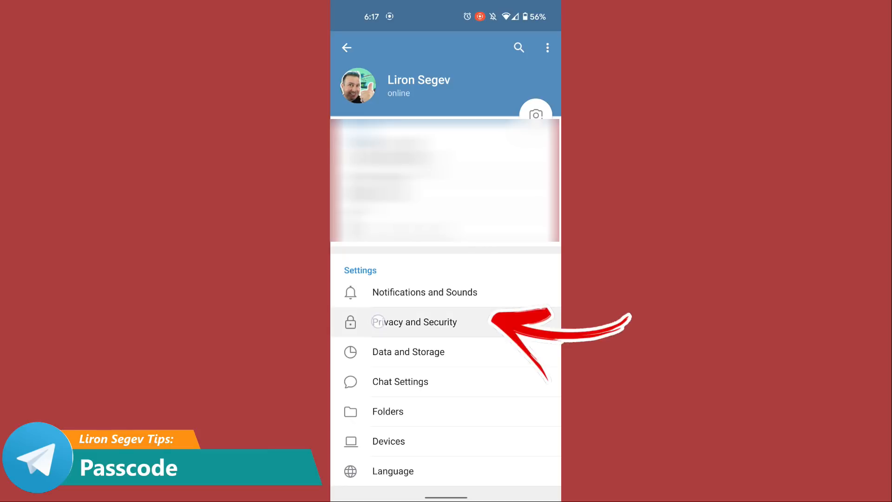
left_click(415, 322)
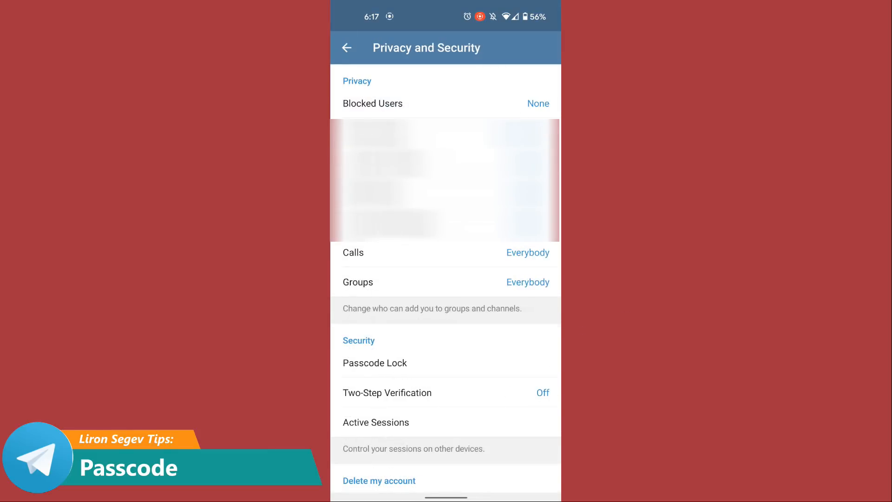
scroll("down", 3)
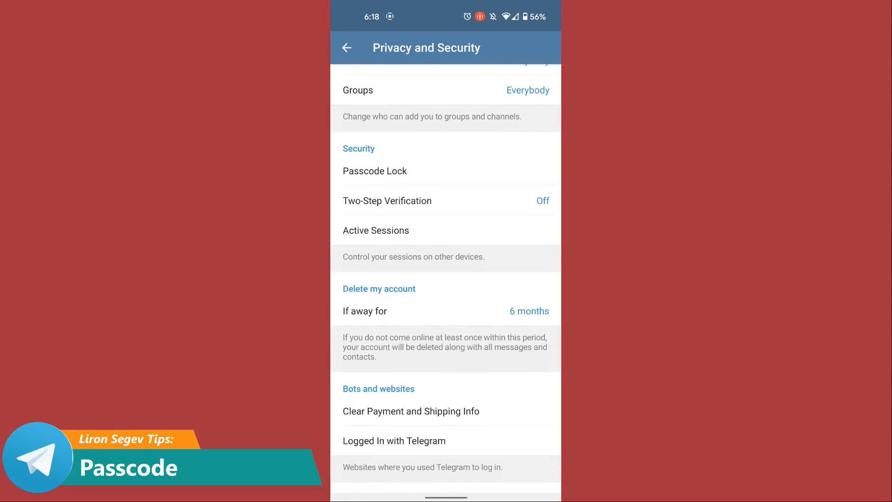
left_click(374, 170)
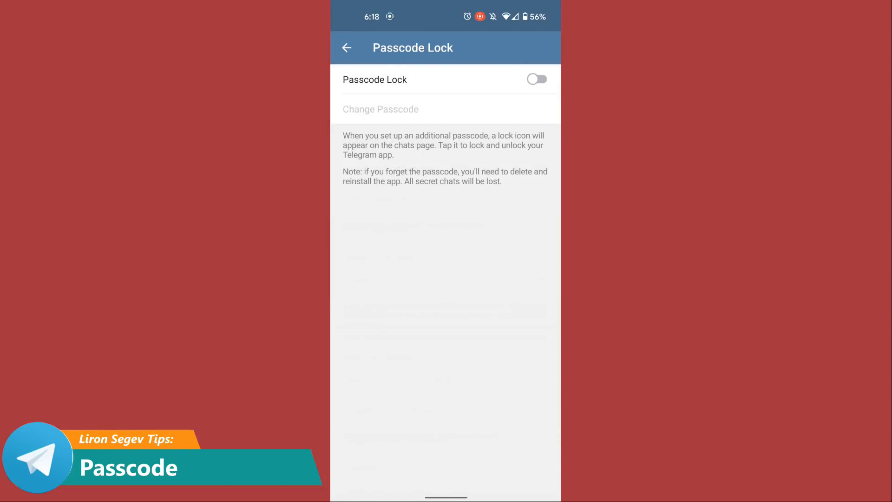
left_click(535, 78)
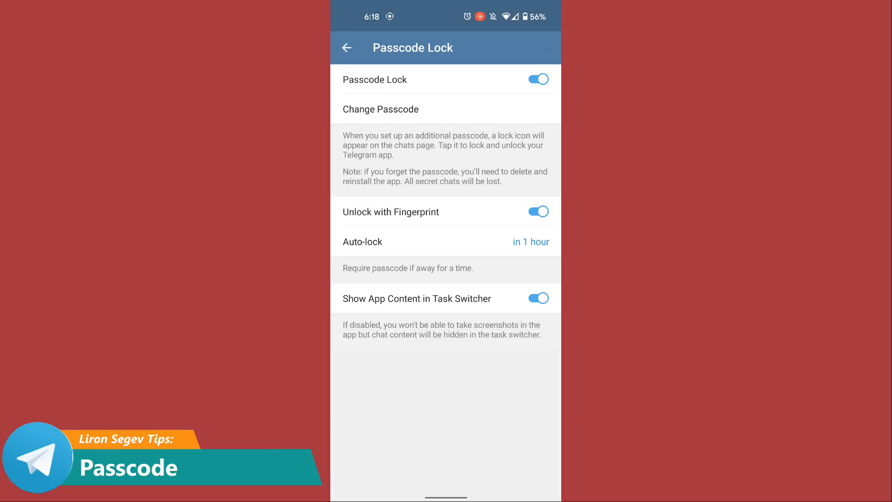
Lock the app from the chat list using the new lock icon
left_click(347, 48)
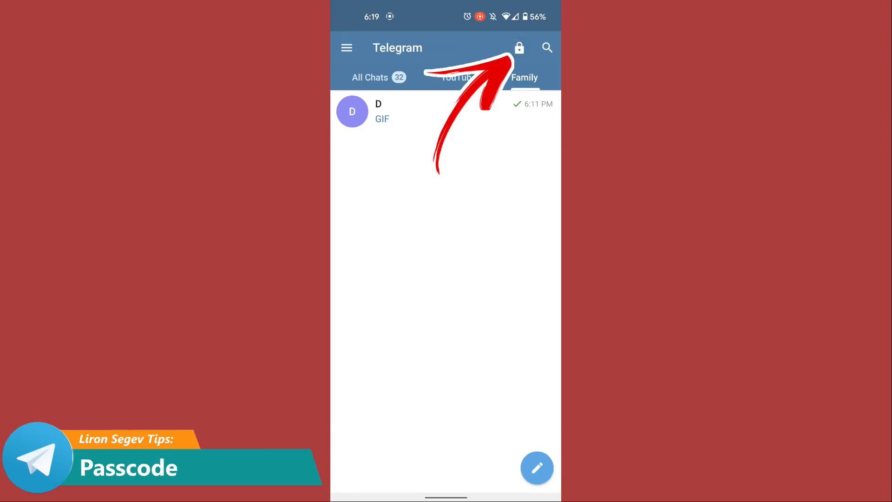
left_click(518, 47)
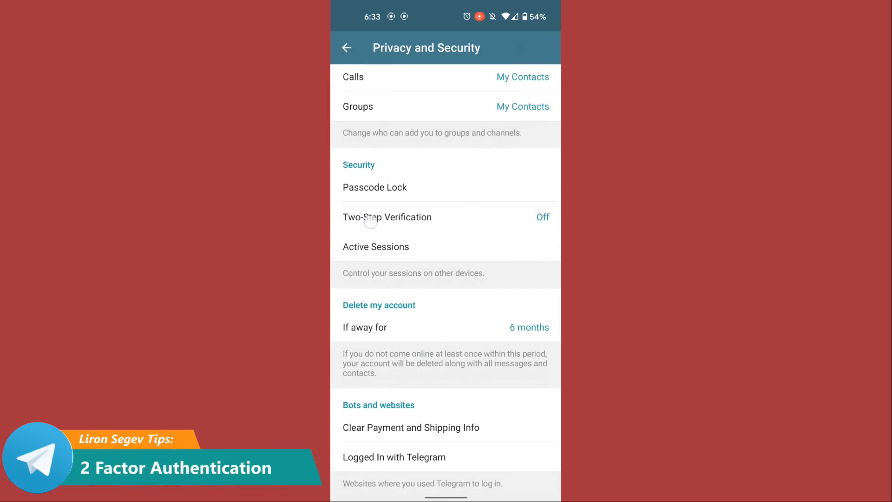
left_click(387, 217)
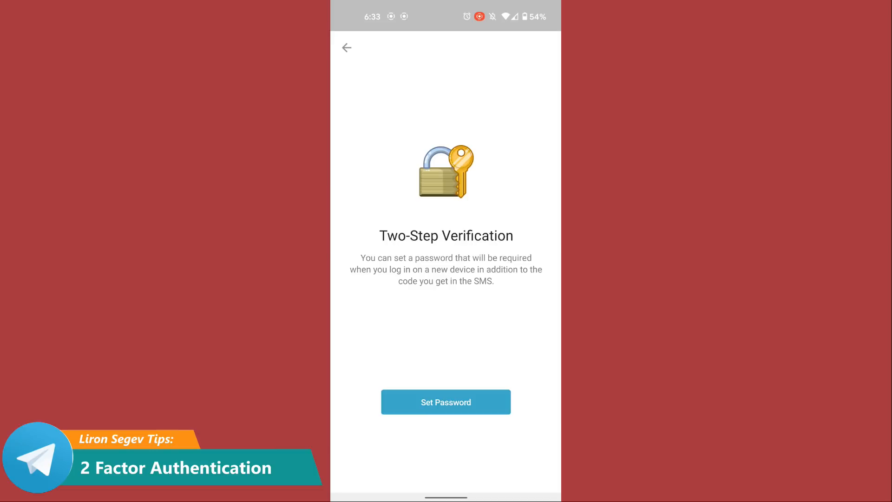
left_click(347, 48)
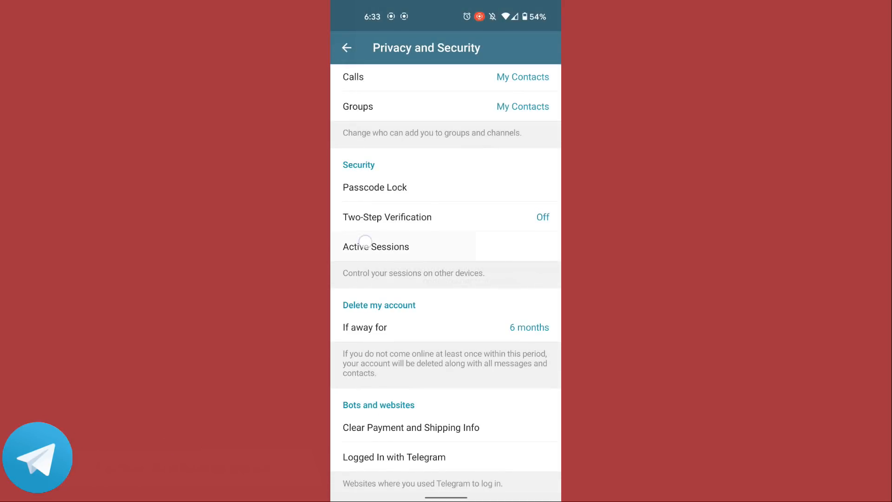
left_click(375, 246)
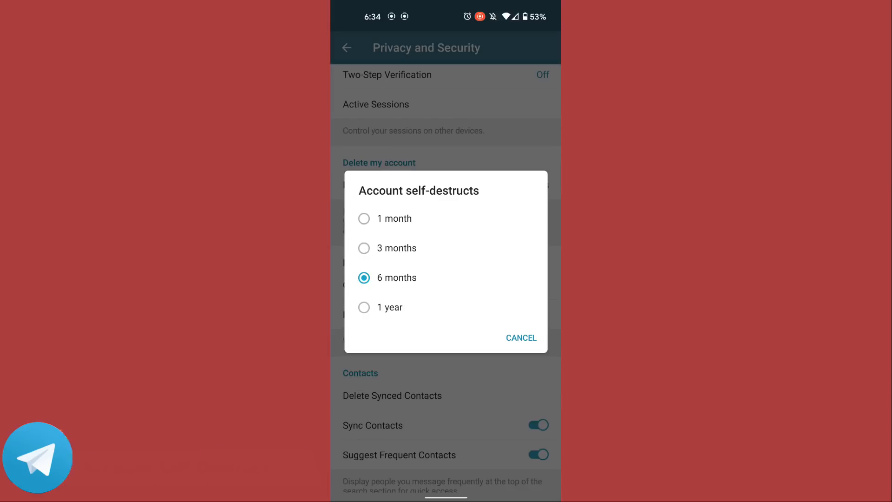
left_click(520, 337)
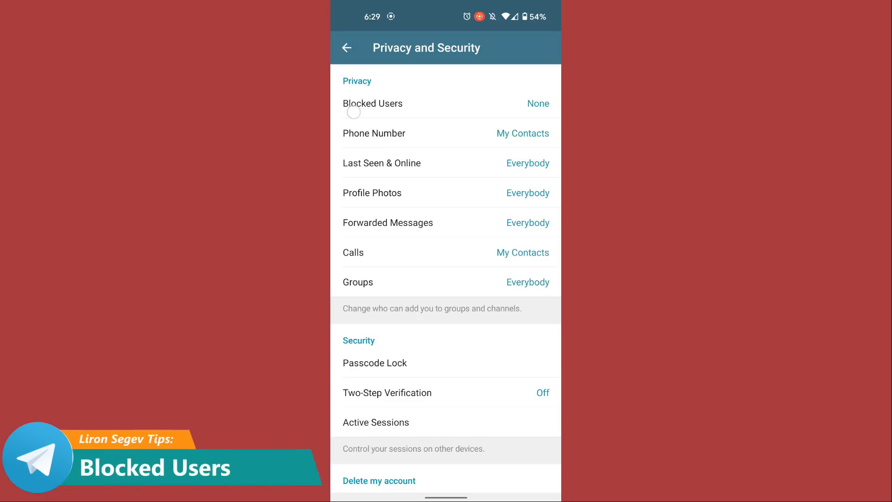
Check the Blocked Users list, then review the Phone Number visibility options
left_click(372, 103)
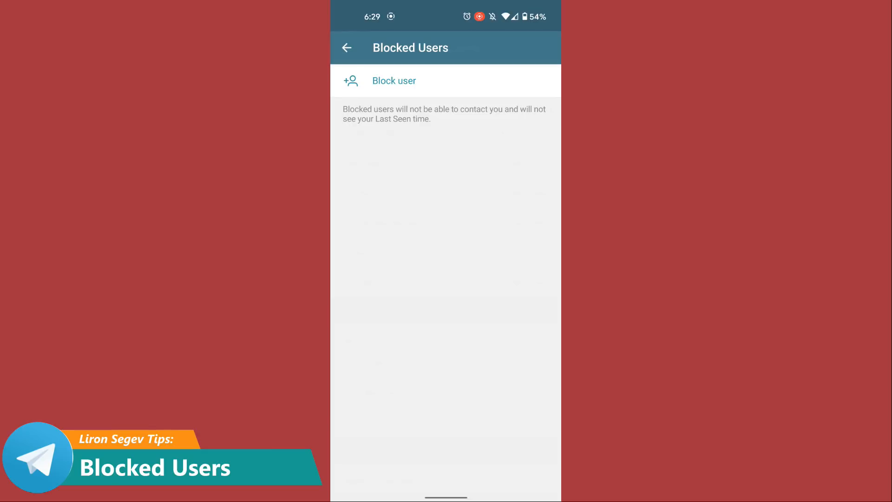
left_click(346, 47)
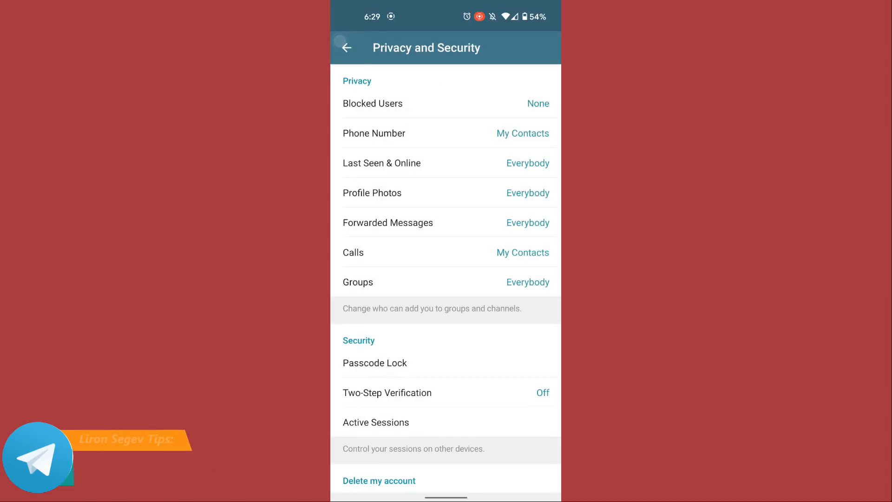
left_click(374, 134)
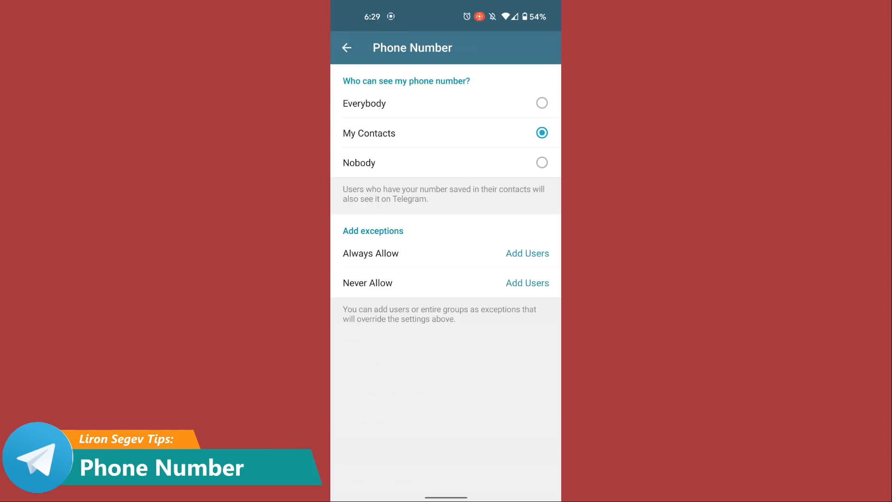
left_click(445, 163)
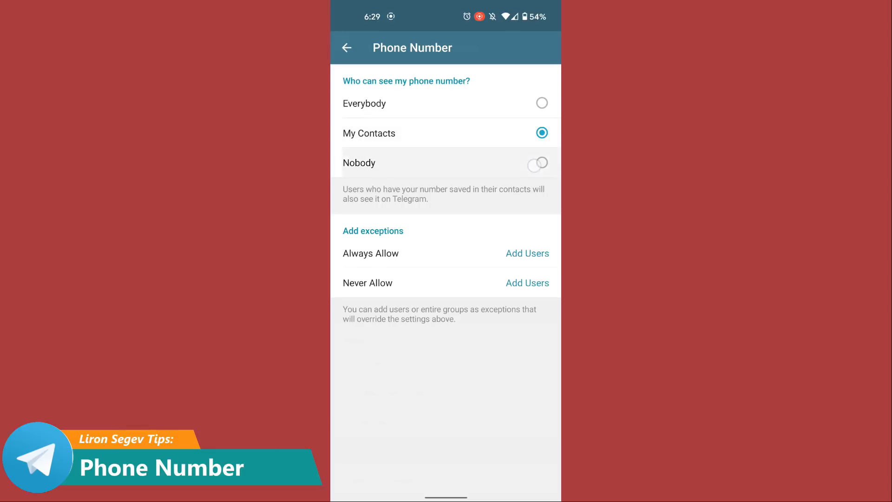
Try the Nobody choice for phone number visibility, then move on to Last Seen & Online
left_click(539, 162)
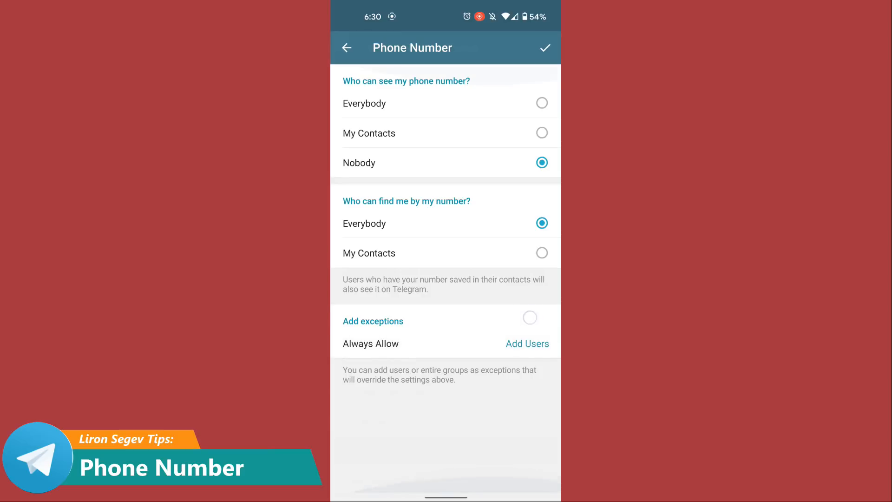
left_click(346, 48)
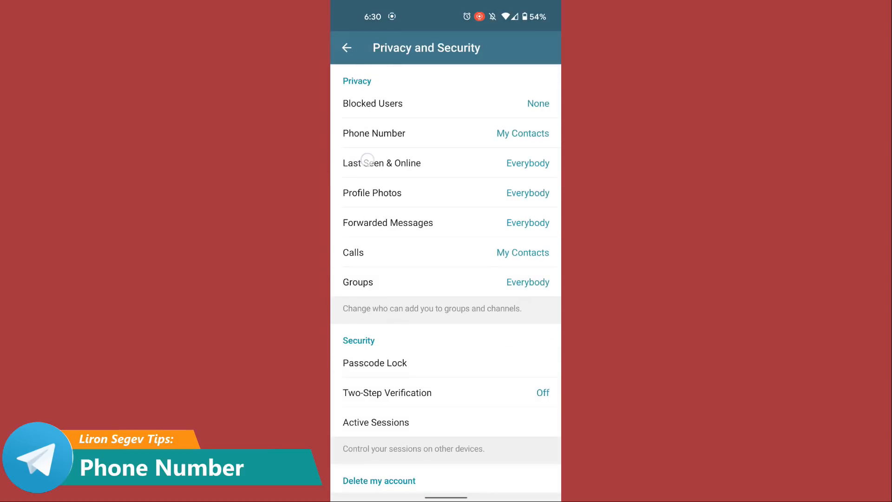
left_click(382, 162)
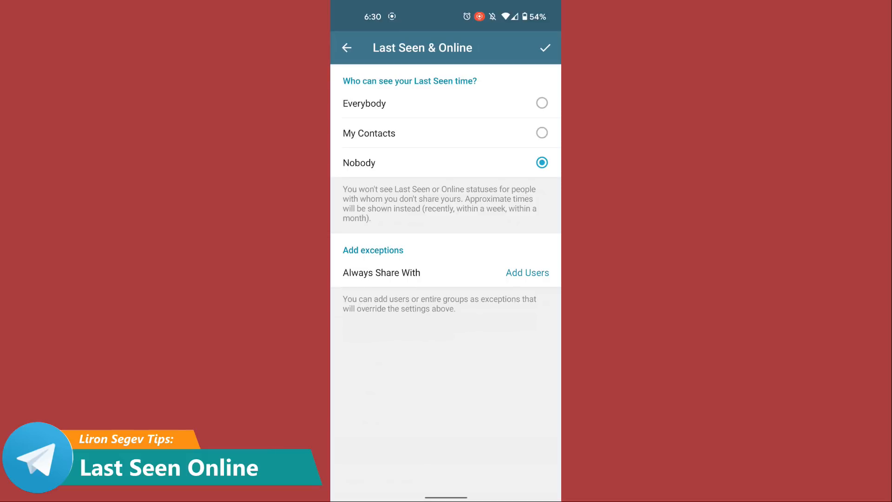
Hide Last Seen from everybody with no Always Share With exceptions, save and accept the warning
left_click(526, 273)
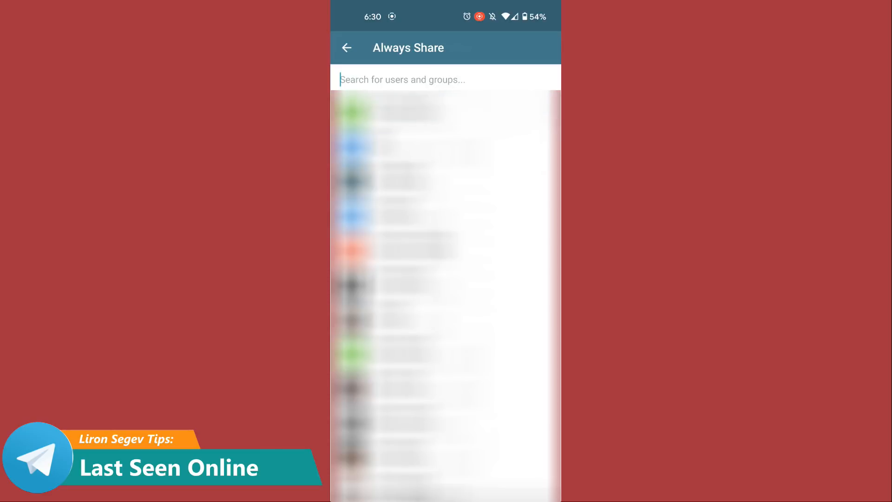
left_click(347, 47)
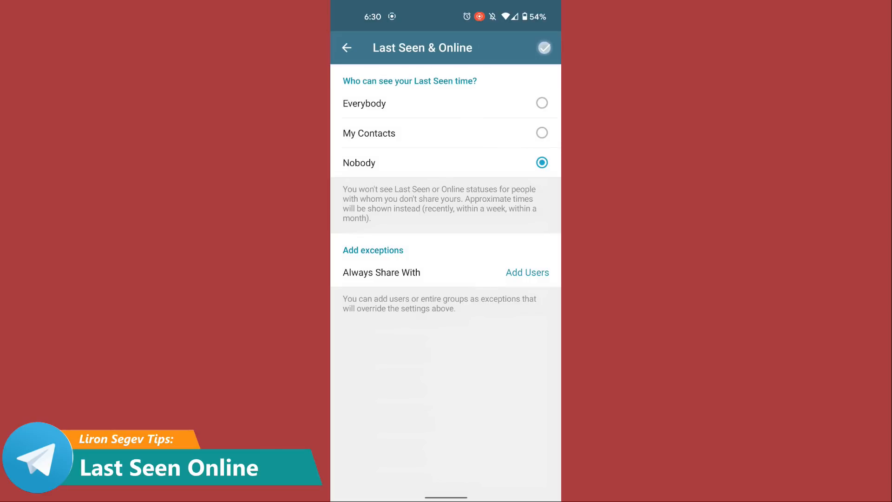
left_click(543, 48)
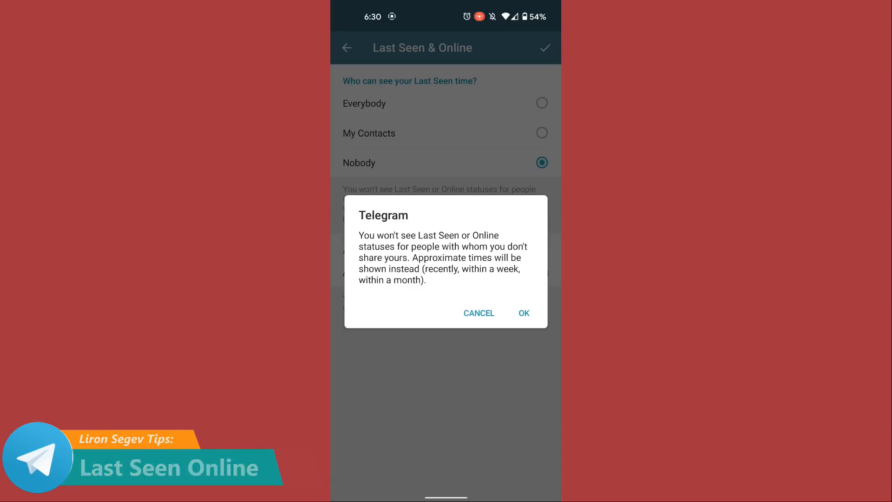
left_click(522, 313)
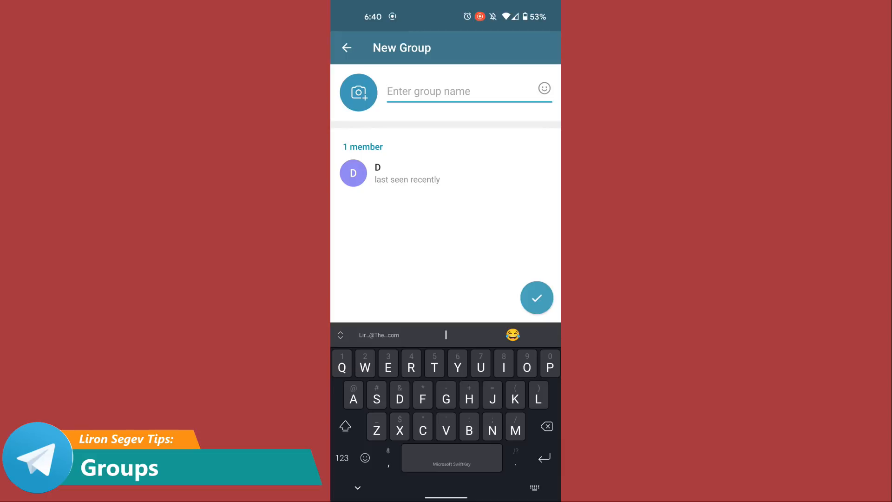
Create a group named 'Memes' with the chosen contact and review a member's options
type("Memes")
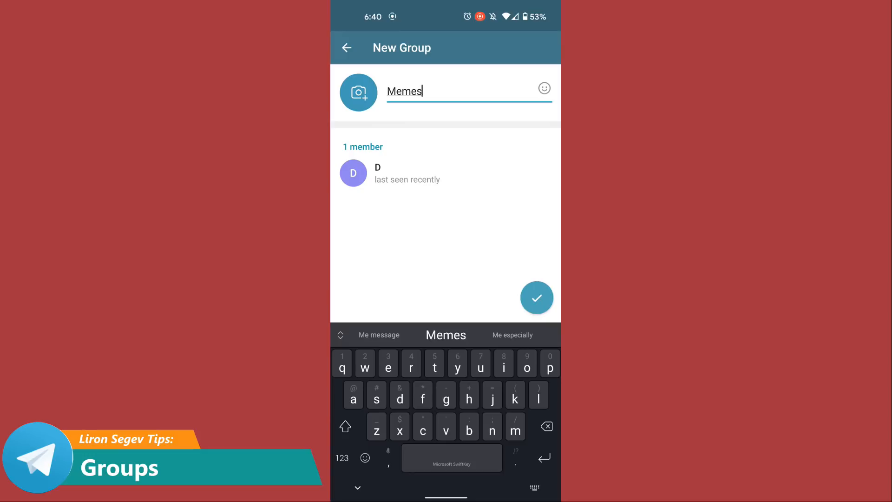
left_click(535, 297)
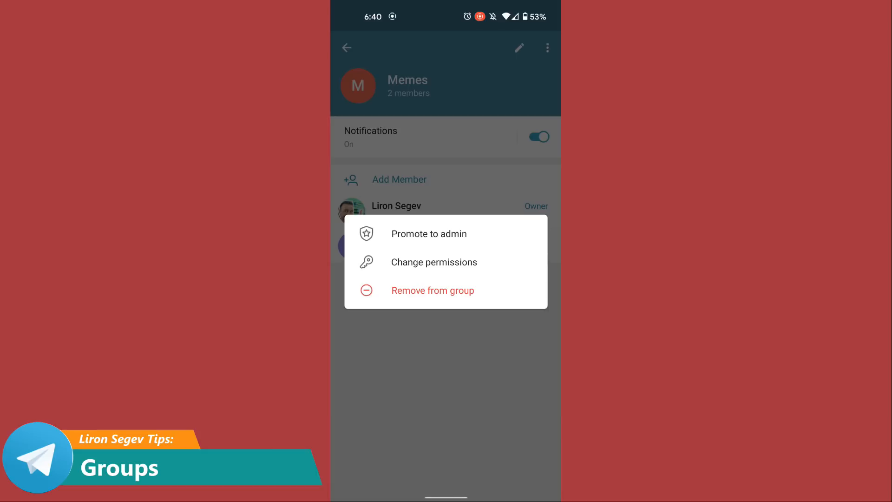
left_click(429, 234)
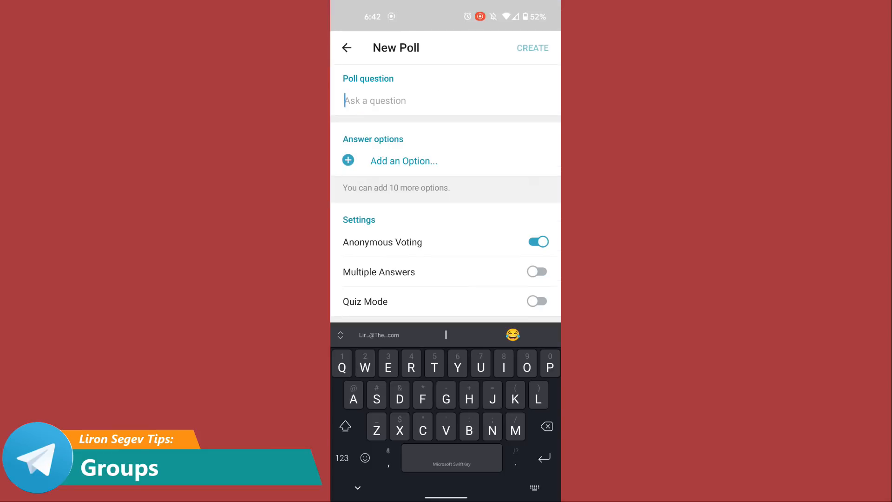
Draft a poll asking 'Whats for dinner?' with answers Tacos, Pizza and Burger
type("Whats for dinner")
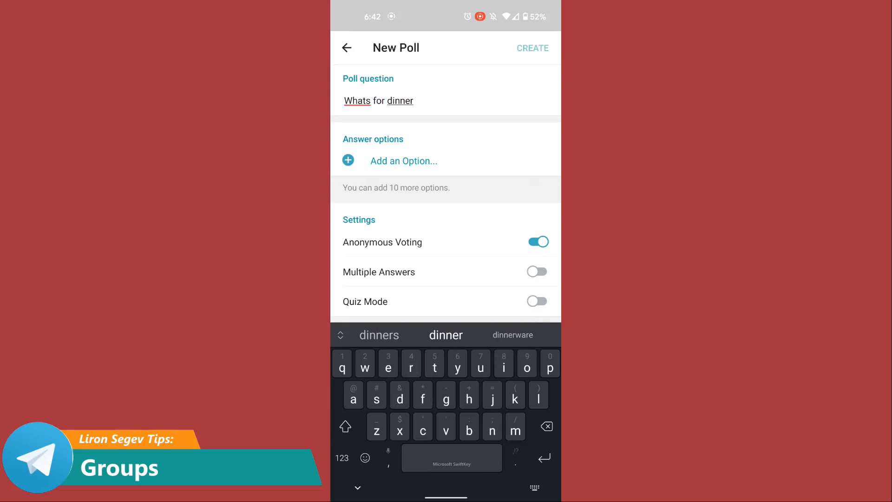
left_click(403, 160)
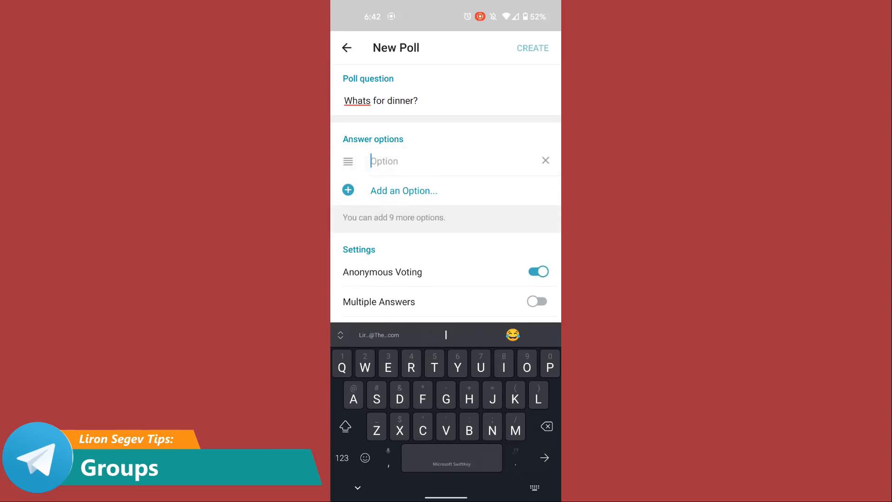
type("Pizza")
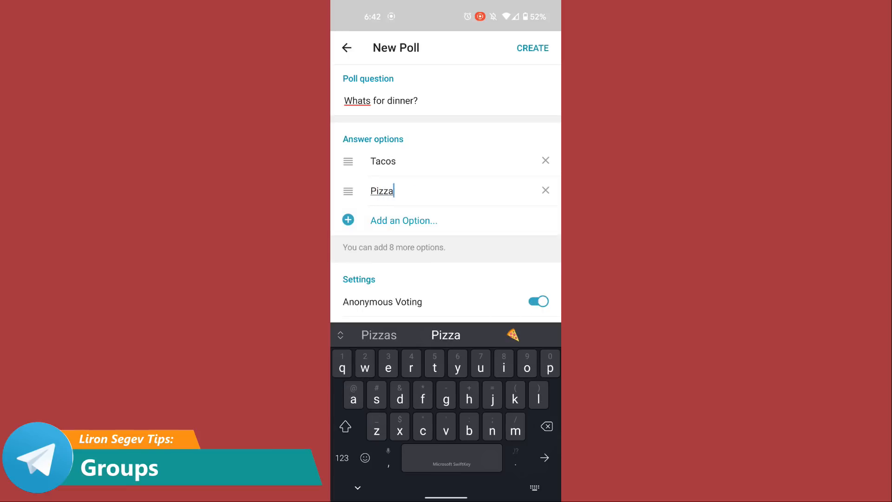
left_click(403, 220)
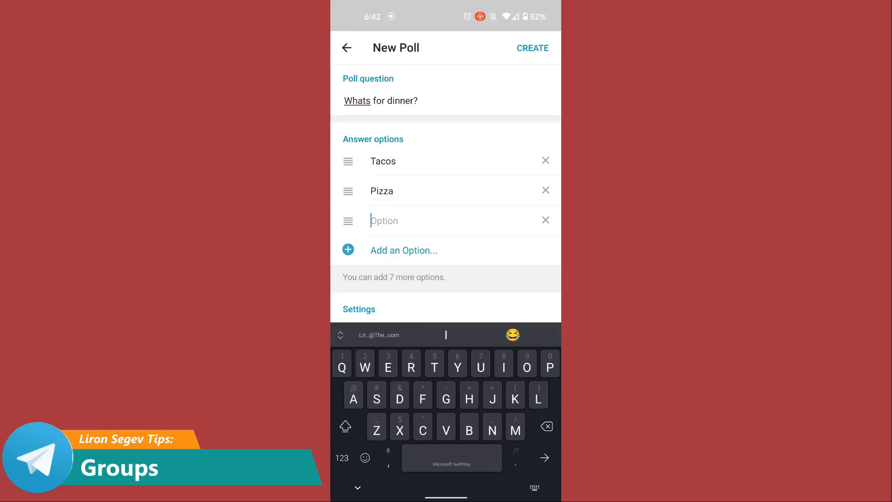
type("Burger")
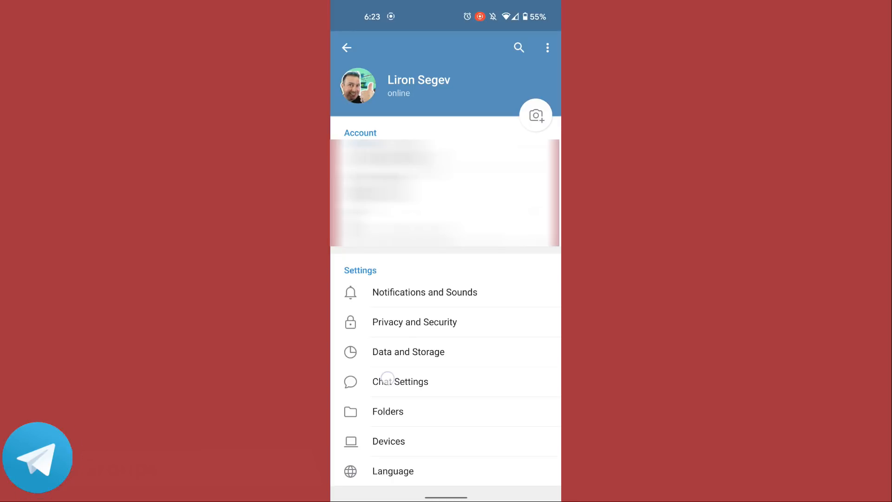
Switch the Classic theme's accent colour to green, then to purple, in Chat Settings
left_click(400, 381)
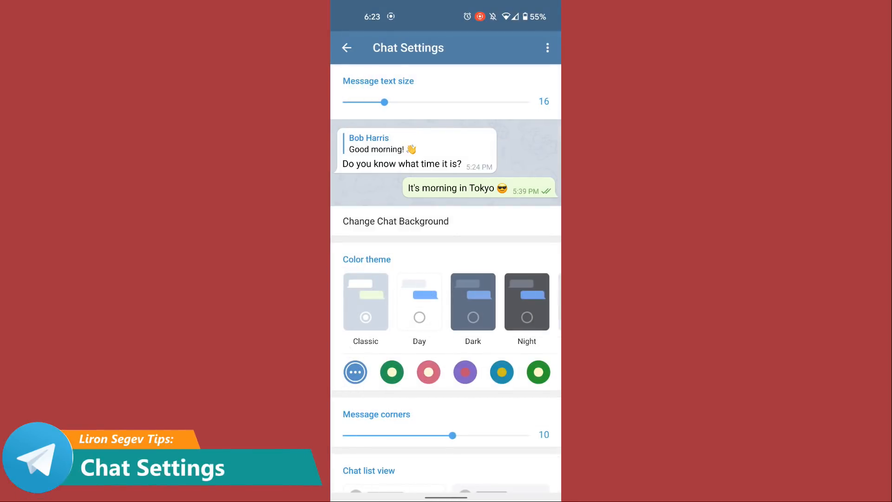
scroll("down", 3)
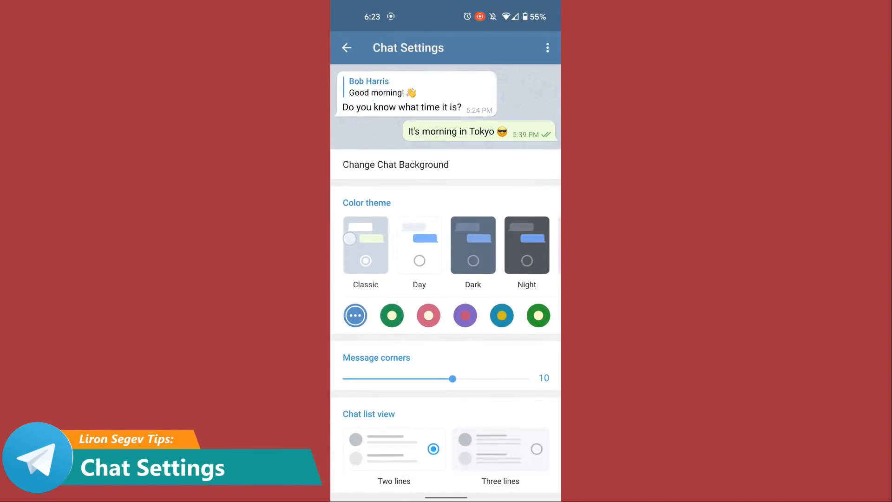
left_click(391, 315)
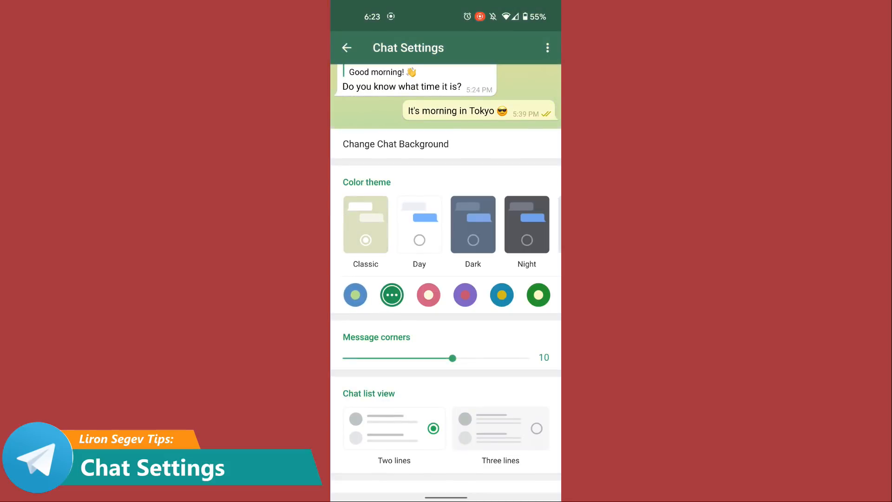
left_click(465, 294)
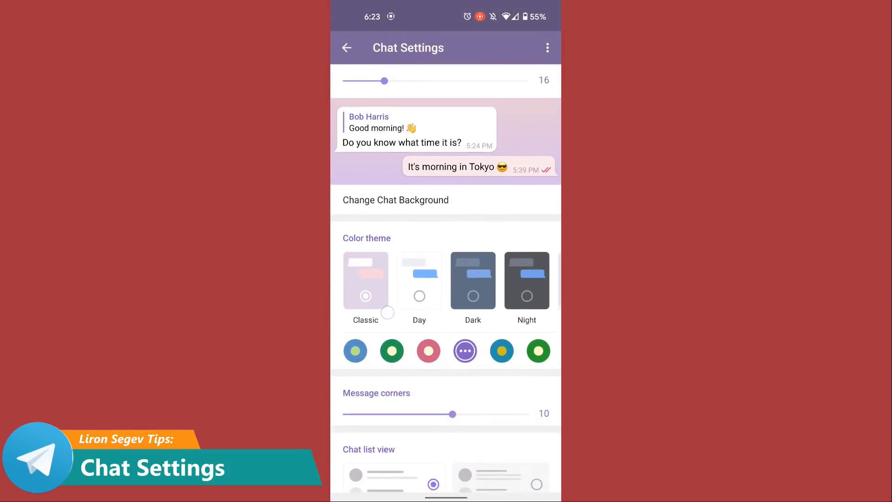